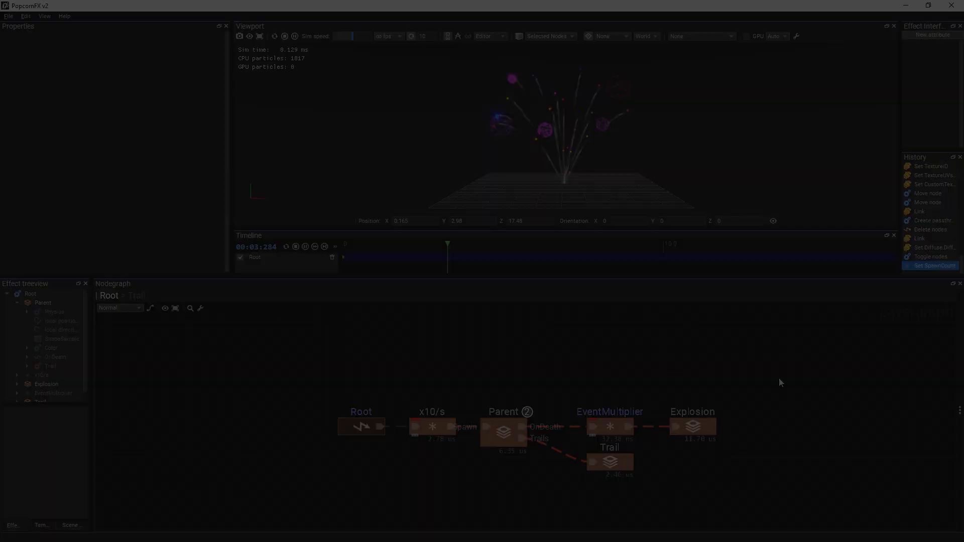
Toggle the EventMultiplier and Explosion nodes off so only the parent rockets simulate.
left_click(9, 16)
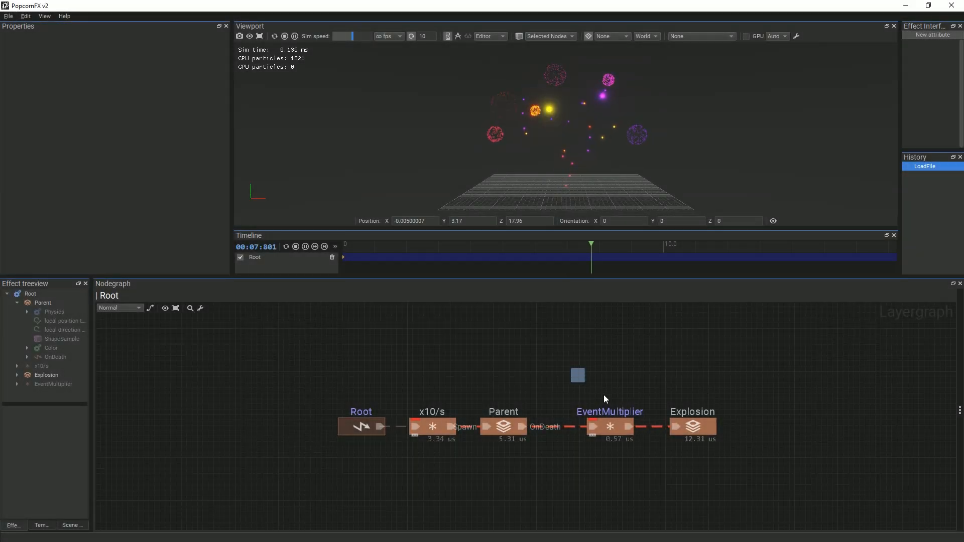
key("ctrl+t")
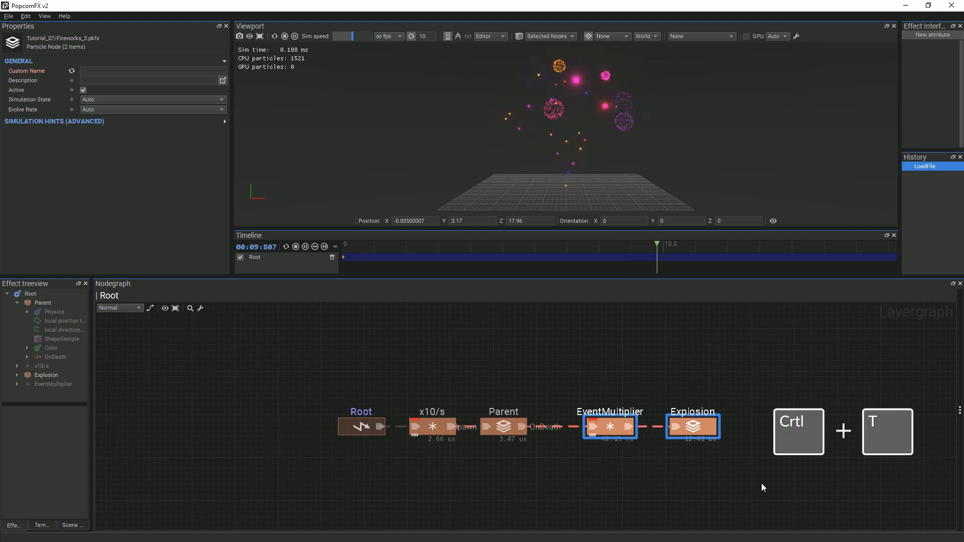
key("ctrl+t")
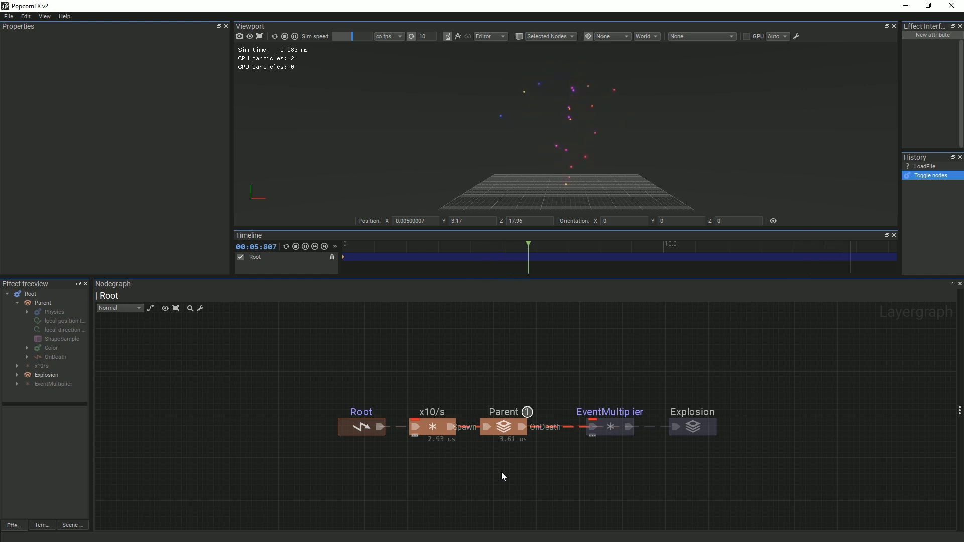
Change the x10/s spawner's Spawn Count from 100 to 15.
left_click(432, 427)
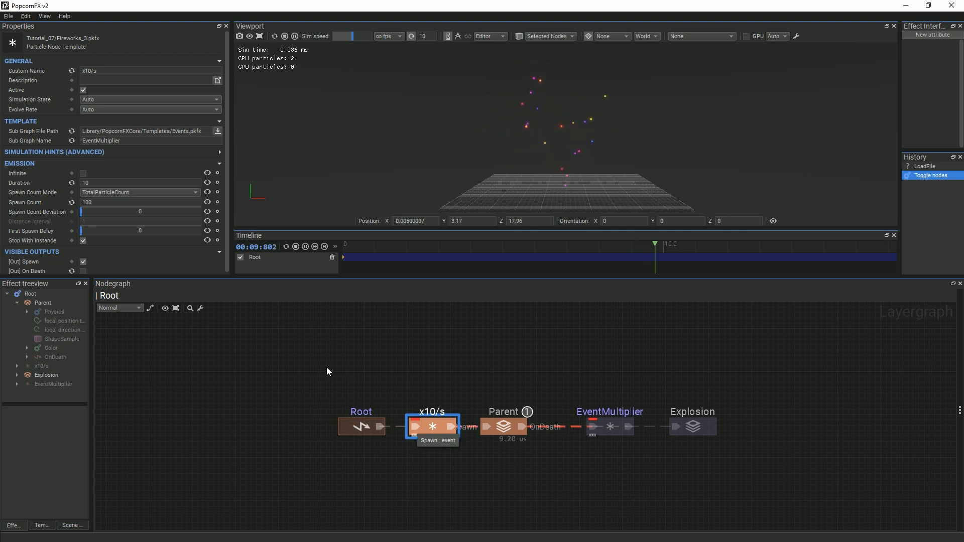
triple_click(140, 202)
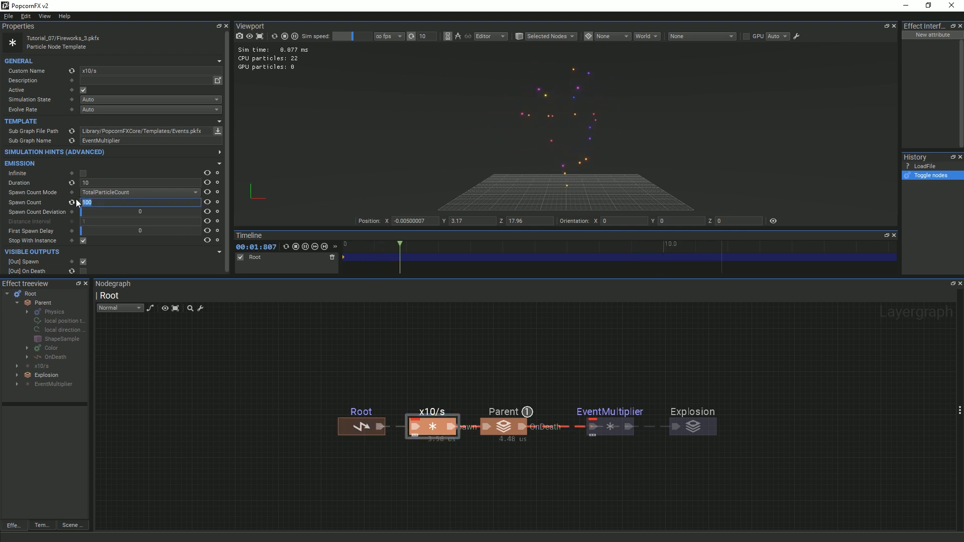
type("15")
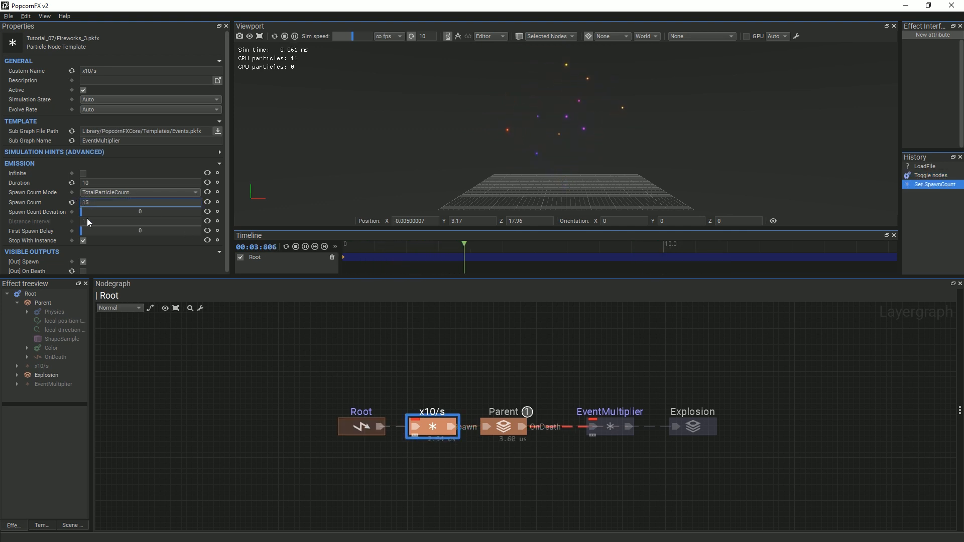
left_click(486, 372)
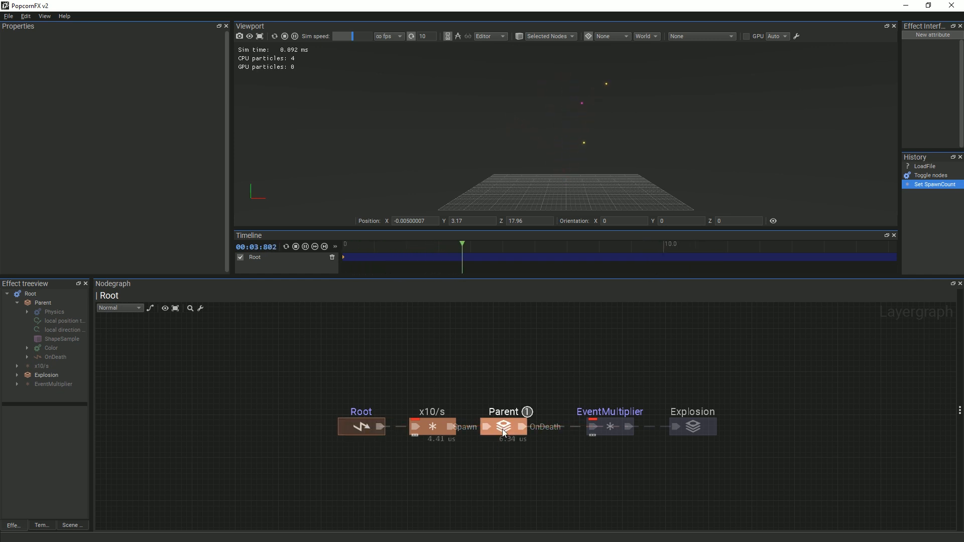
In the Parent graph, add a Trail node on the physics position with a passthrough on its link.
left_click(503, 427)
type("tra")
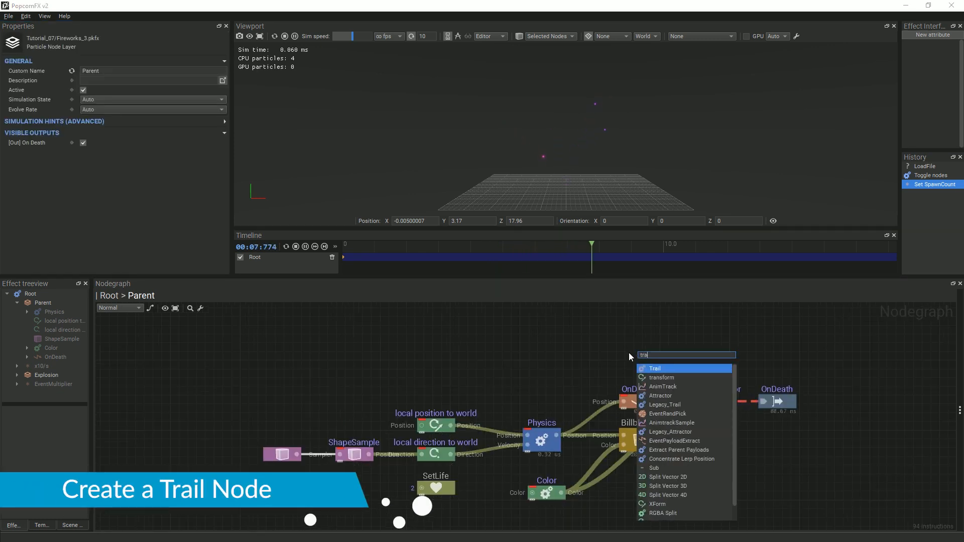
left_click(653, 369)
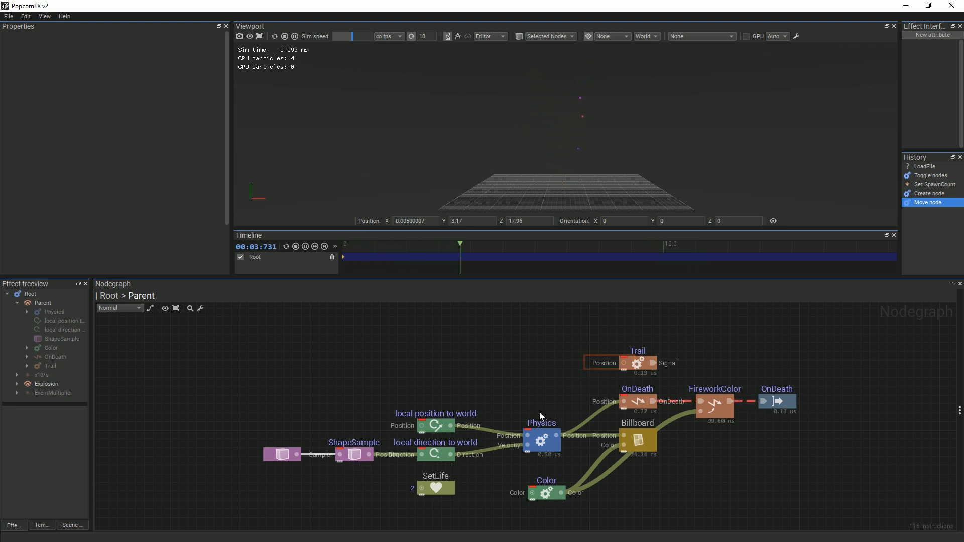
mouse_move(555, 438)
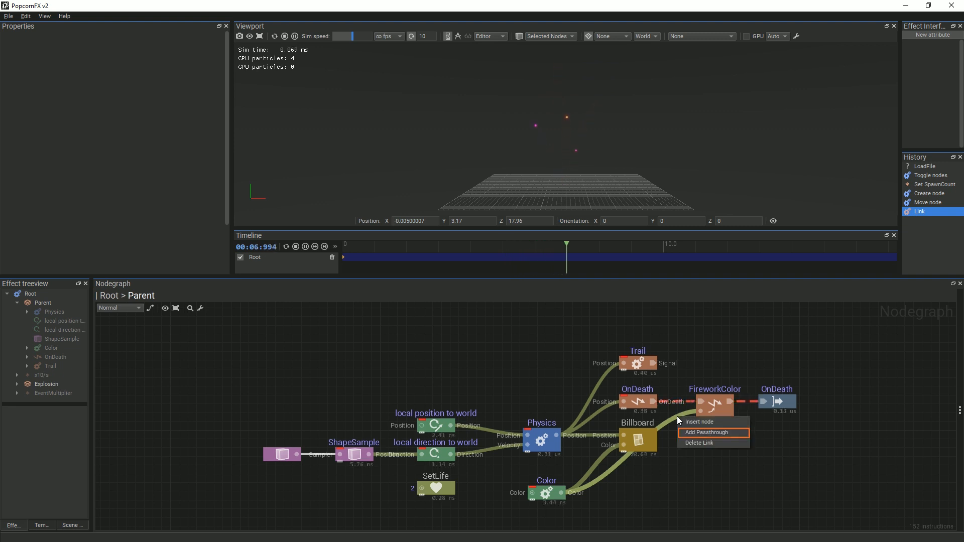
left_click(706, 432)
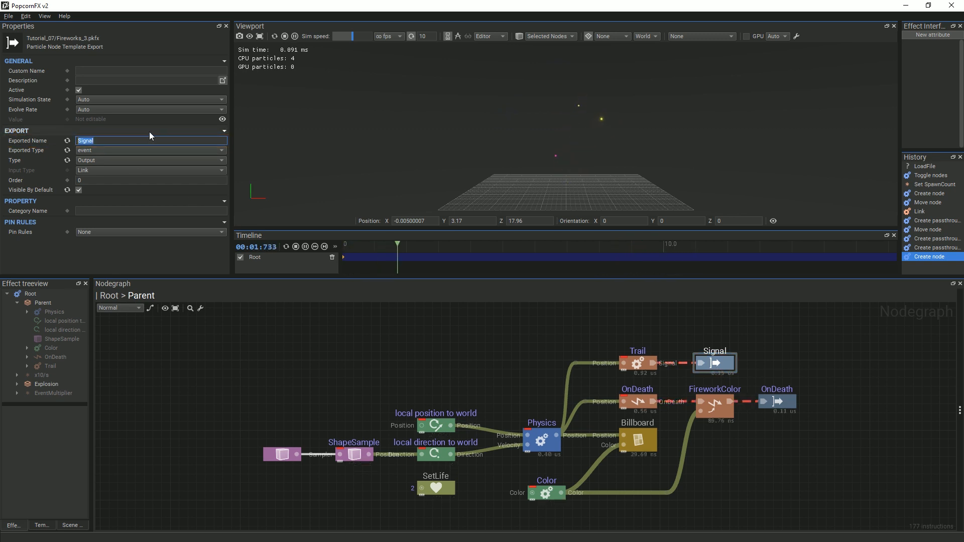
Name the Trail signal's exported layer output 'Trails'.
type("Trails")
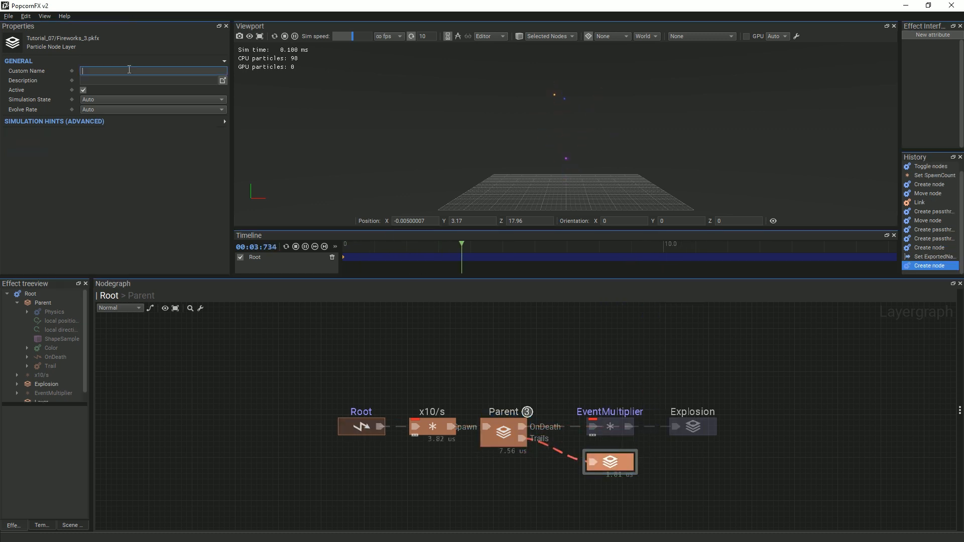
Name the new layer 'Trail', enter its graph and add a first node.
type("Trail")
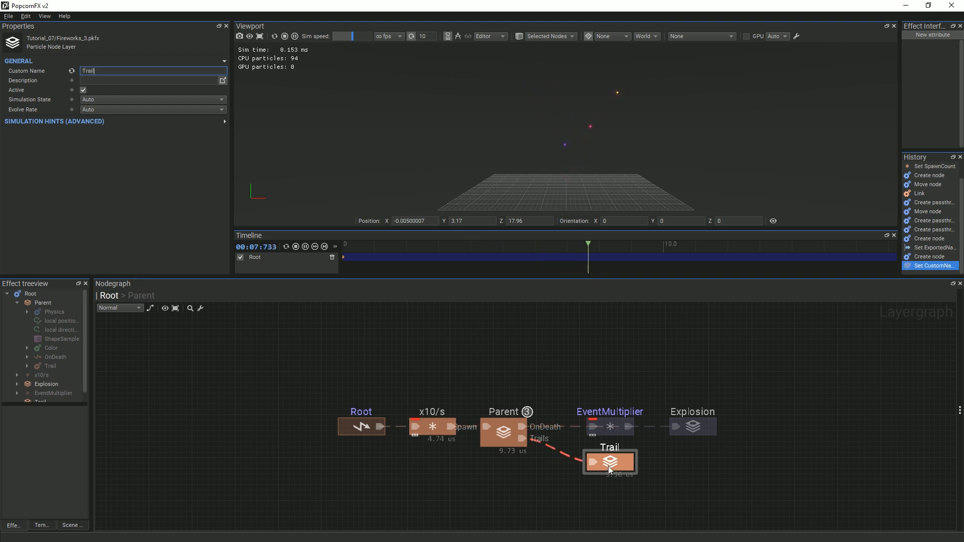
double_click(609, 462)
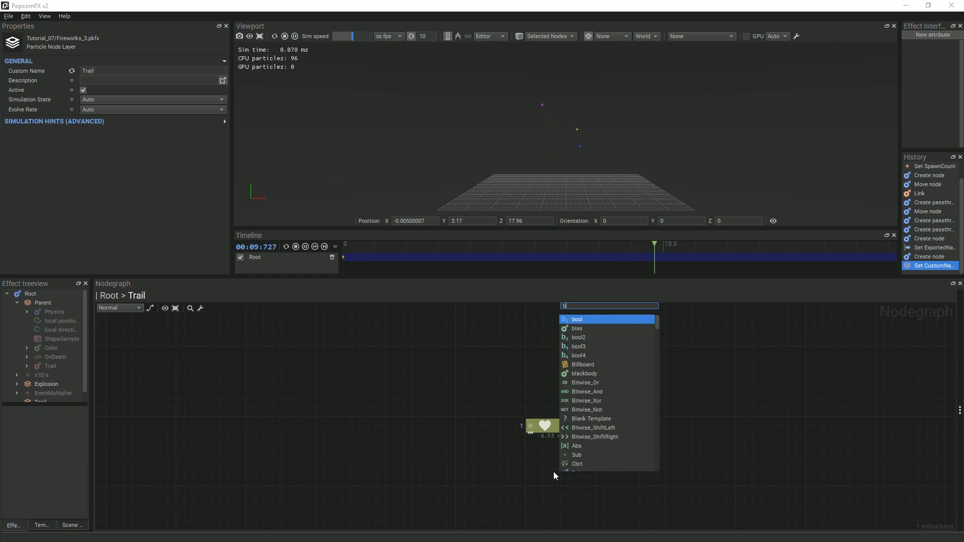
left_click(583, 364)
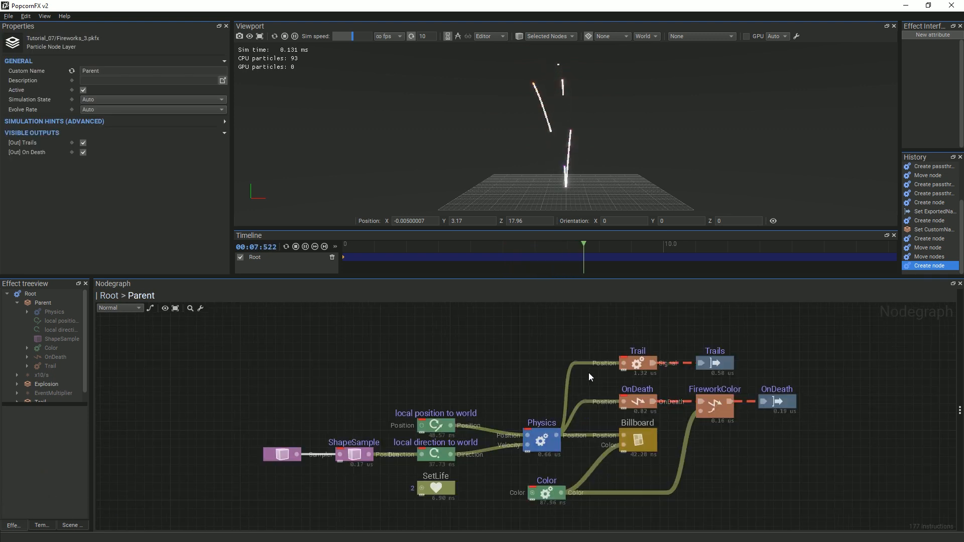
Expose the Trail node's Color pin and extract the Color payload for the trail billboards.
left_click(638, 363)
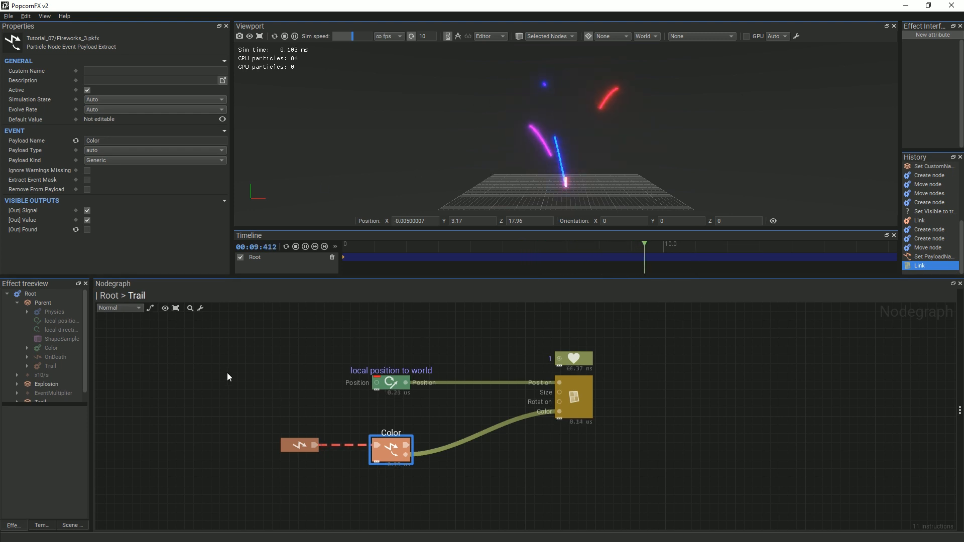
left_click(300, 445)
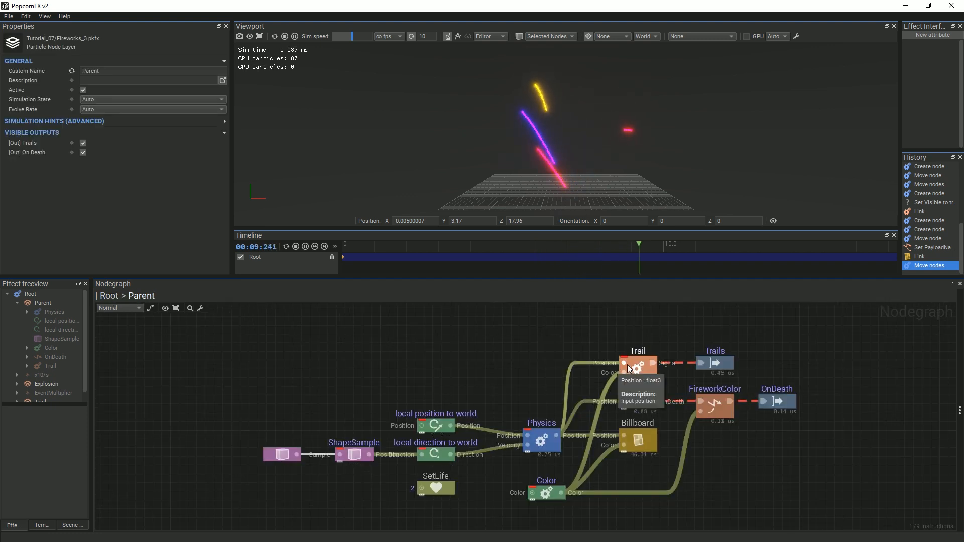
Set the Trail node's Spawn Metric to Time with a 0.2 spawn interval.
left_click(638, 368)
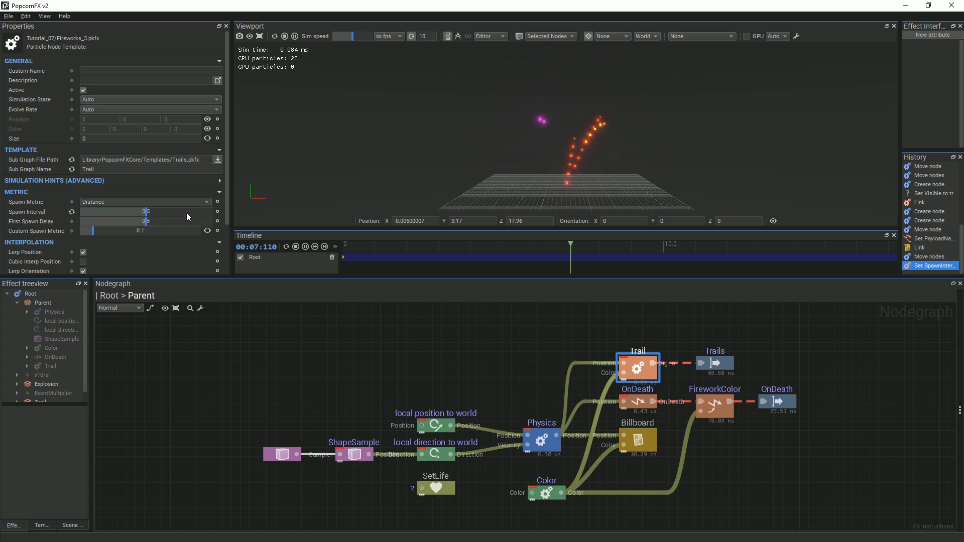
left_click(146, 202)
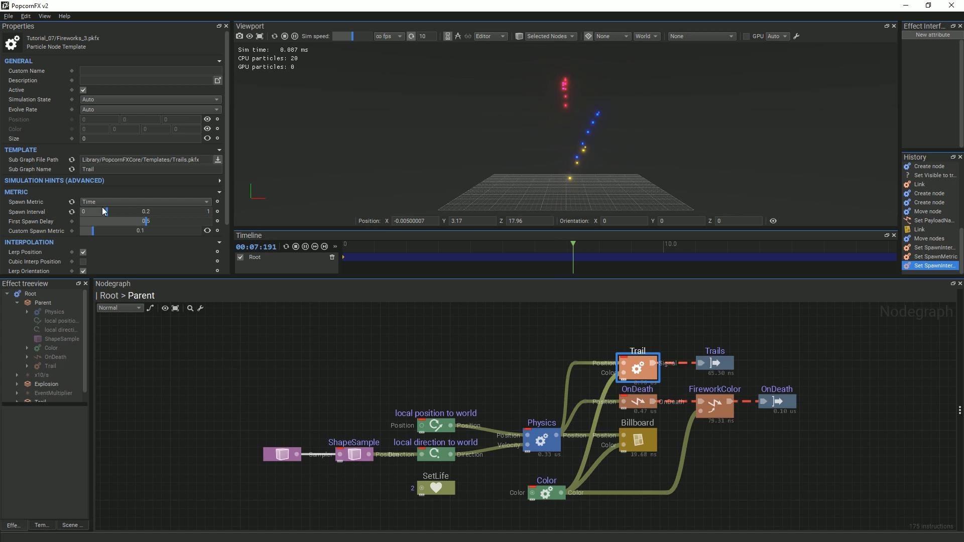
left_click(146, 202)
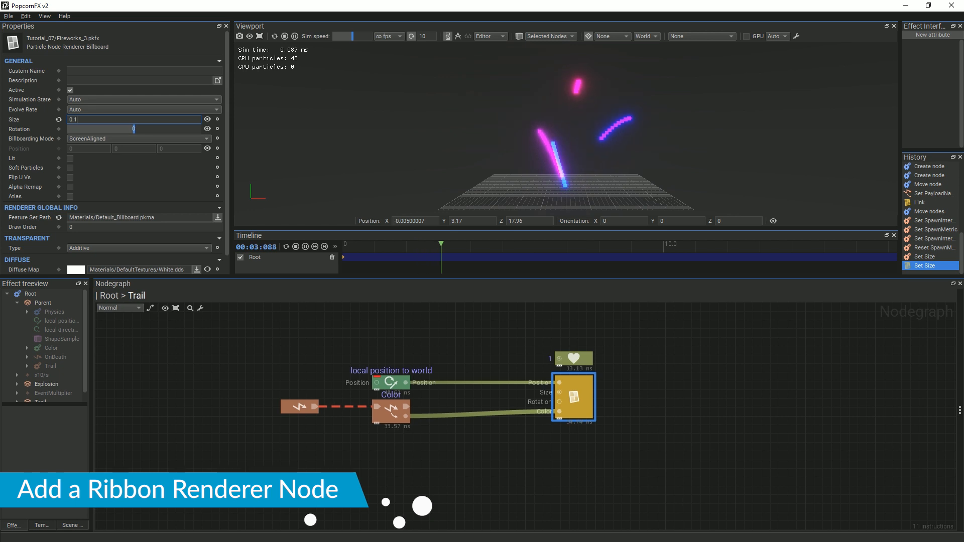
Add a Ribbon renderer node to the Trail graph and check it in the viewport.
left_click(560, 460)
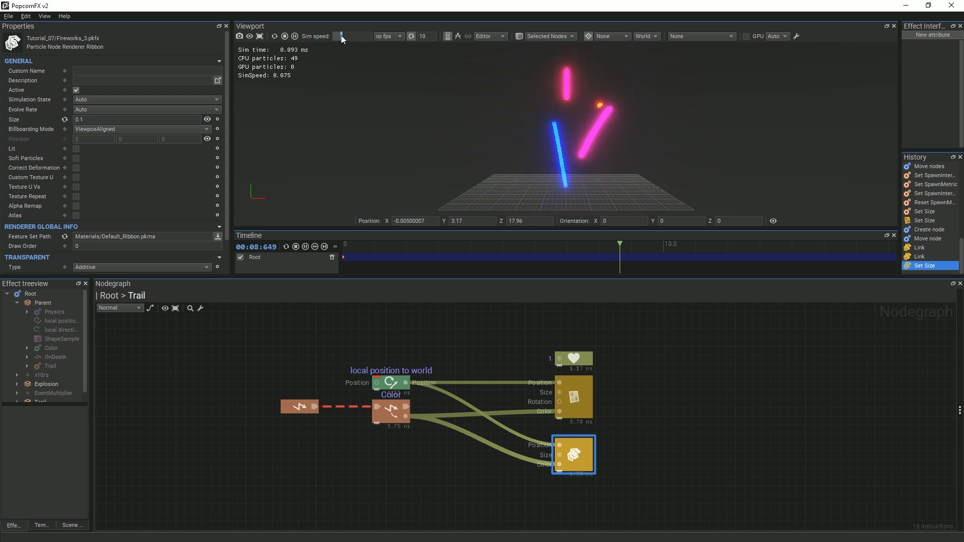
key("F3")
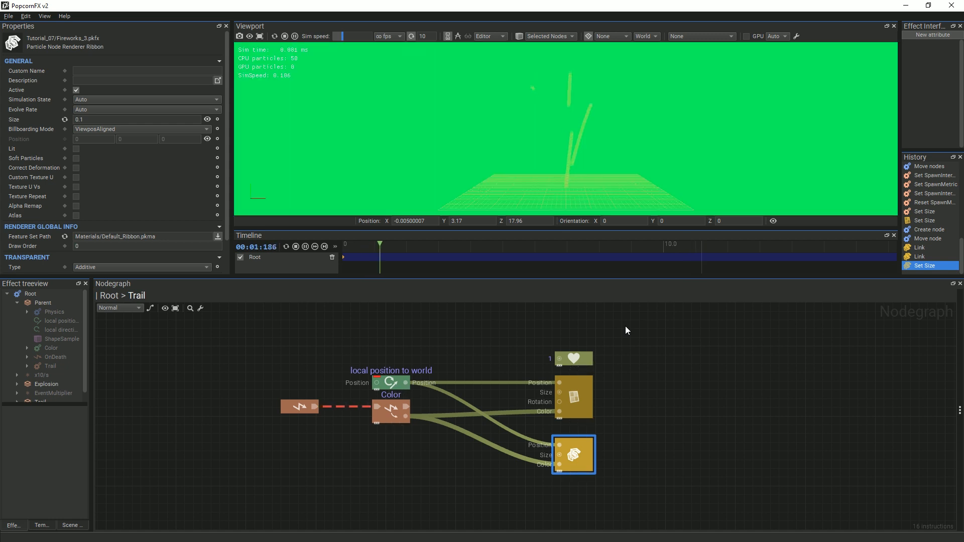
Show the ribbons in wireframe and pause the simulation to inspect their segments.
key("F3+Shift")
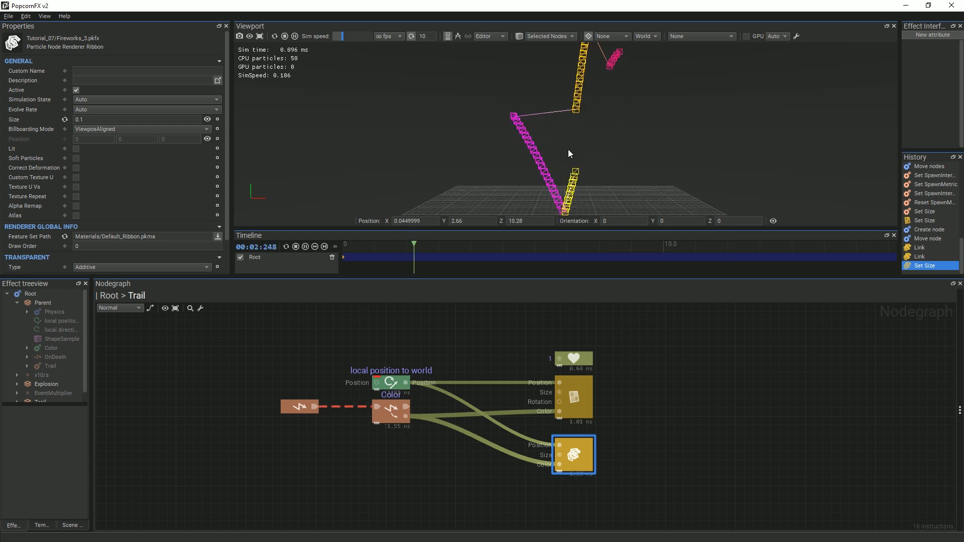
left_click(306, 247)
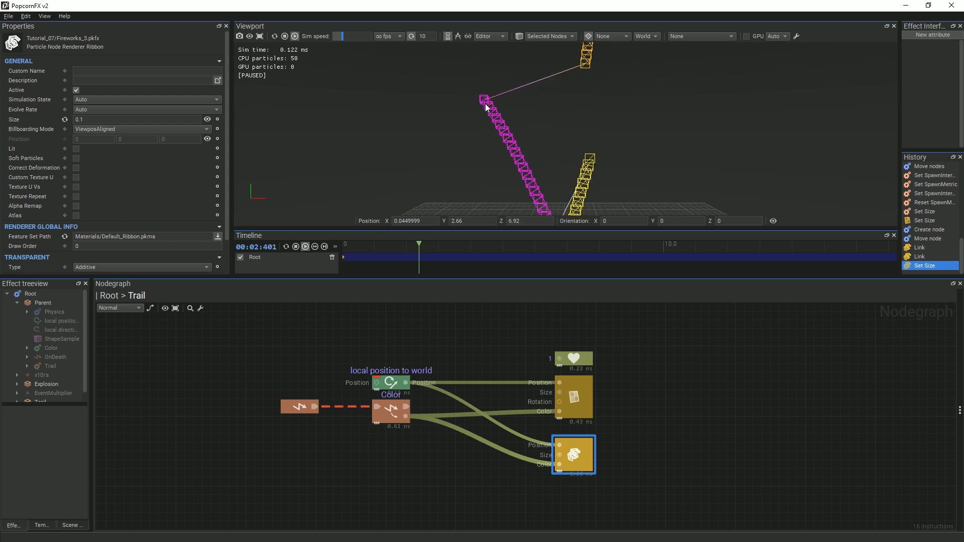
mouse_move(470, 114)
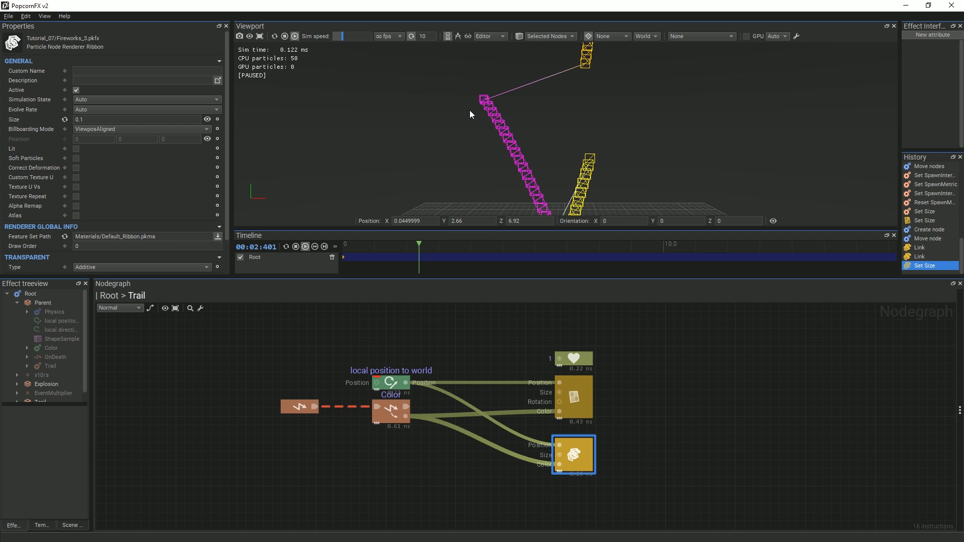
mouse_move(519, 202)
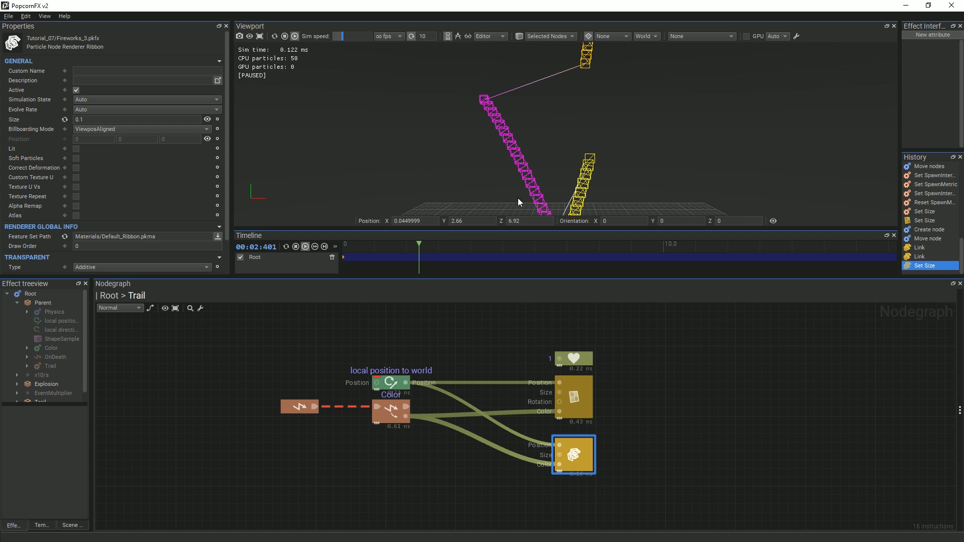
mouse_move(481, 126)
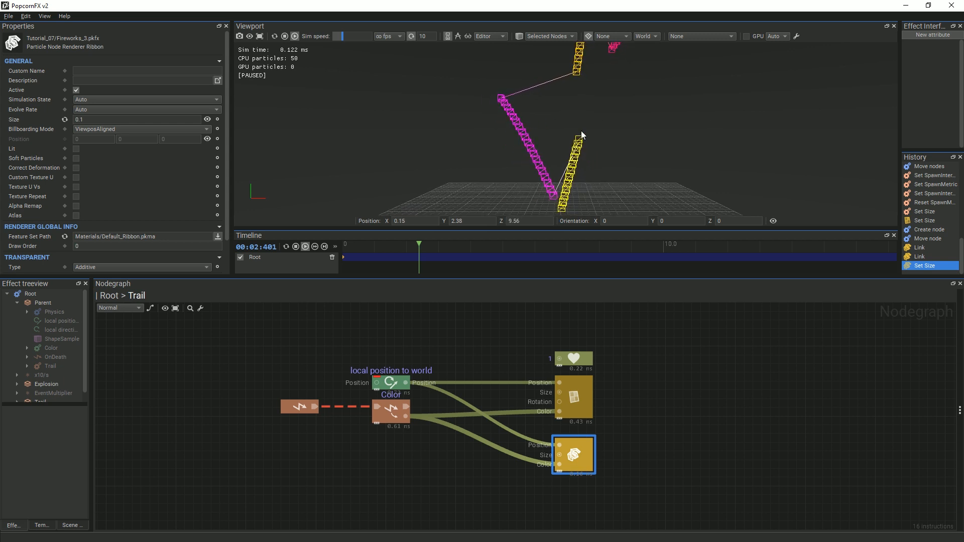
mouse_move(612, 55)
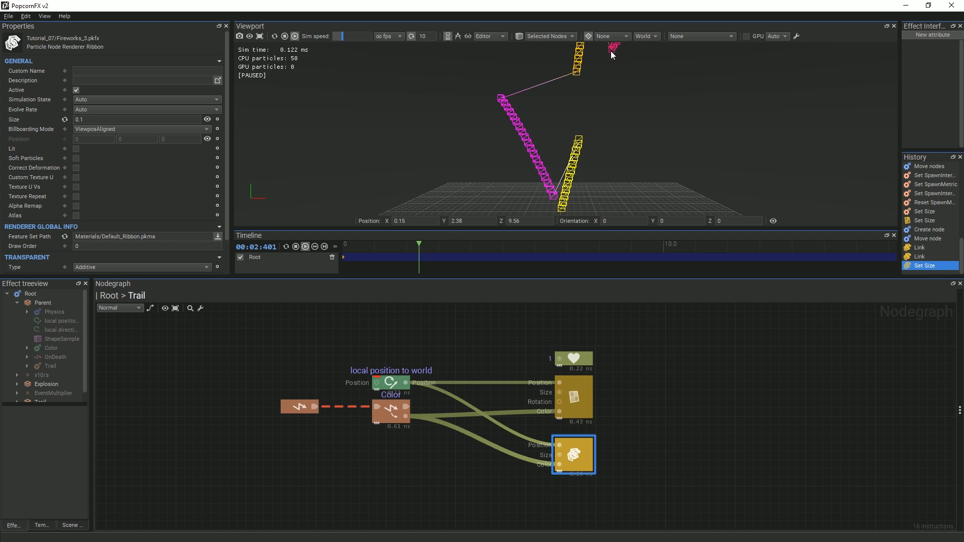
left_click(643, 404)
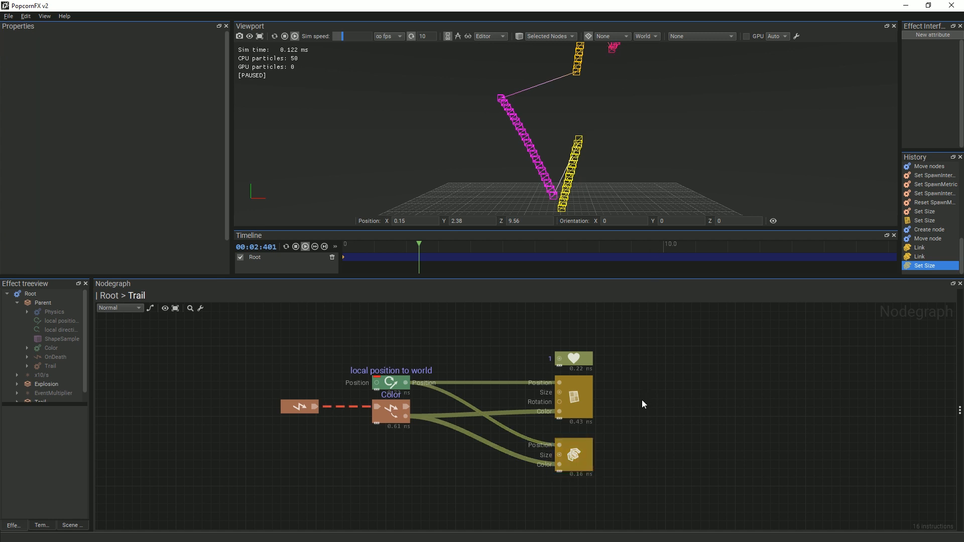
mouse_move(603, 401)
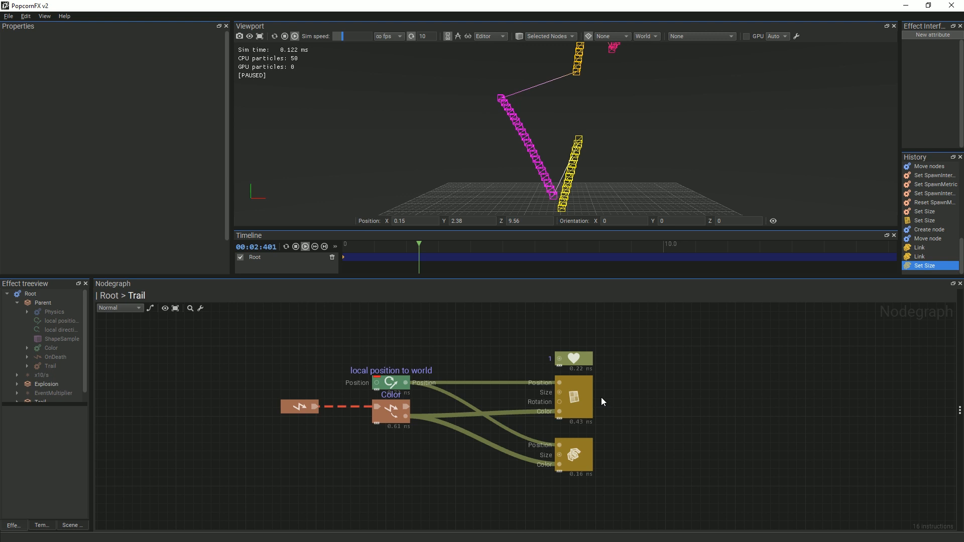
mouse_move(603, 456)
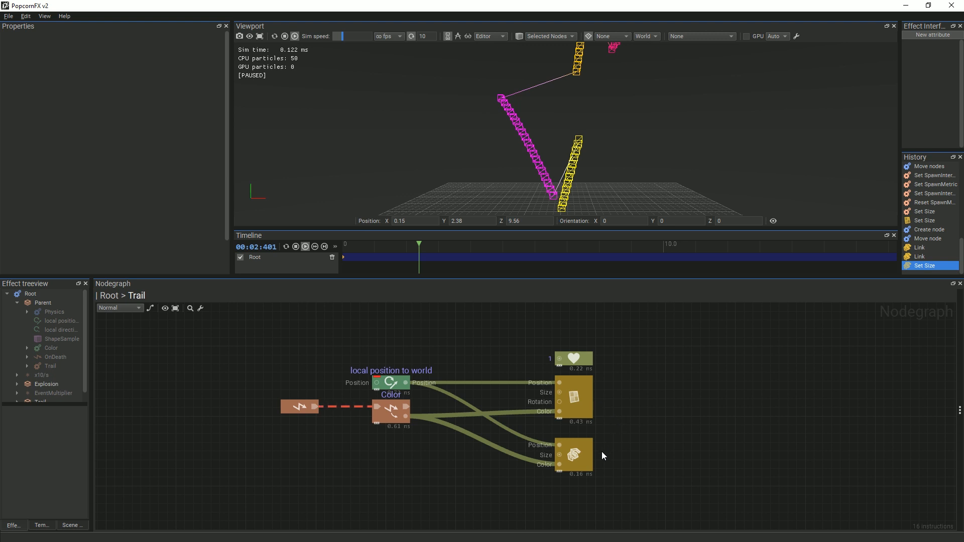
mouse_move(667, 392)
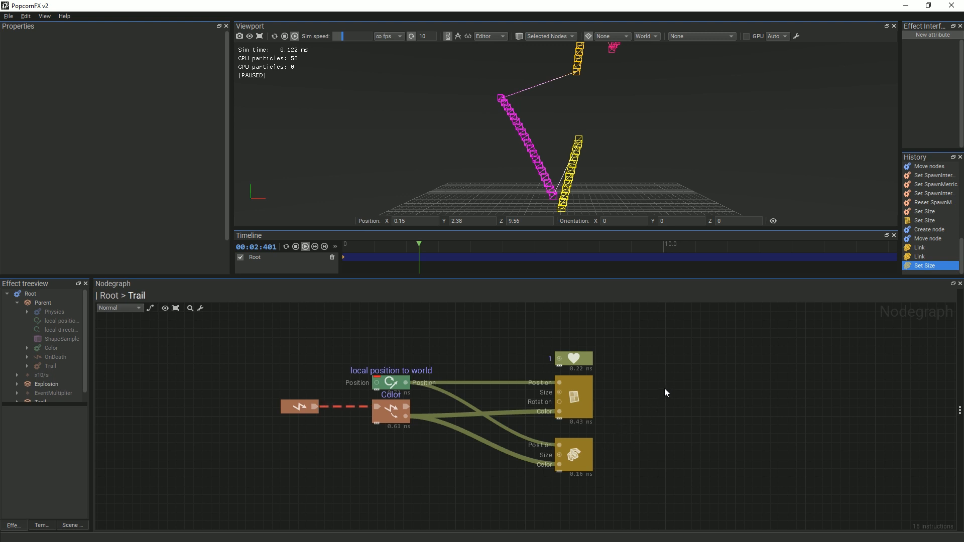
mouse_move(667, 391)
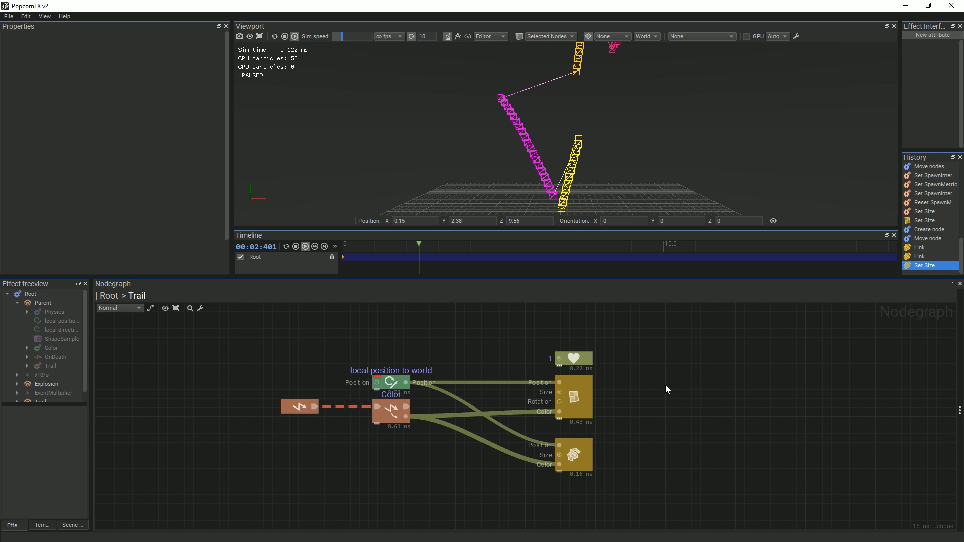
mouse_move(342, 273)
type("ra")
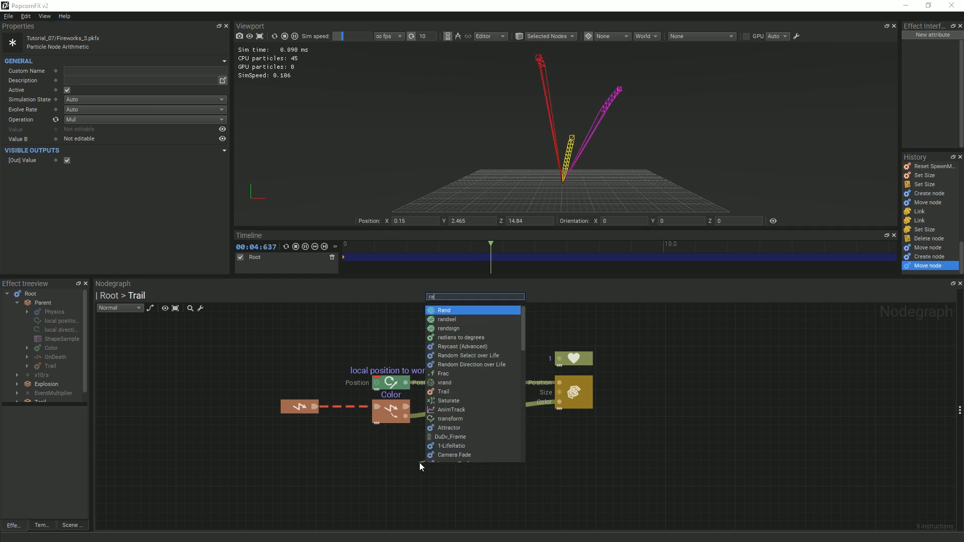
Add a Rand node with 0 and 1 constants multiplying the trail Color.
left_click(443, 310)
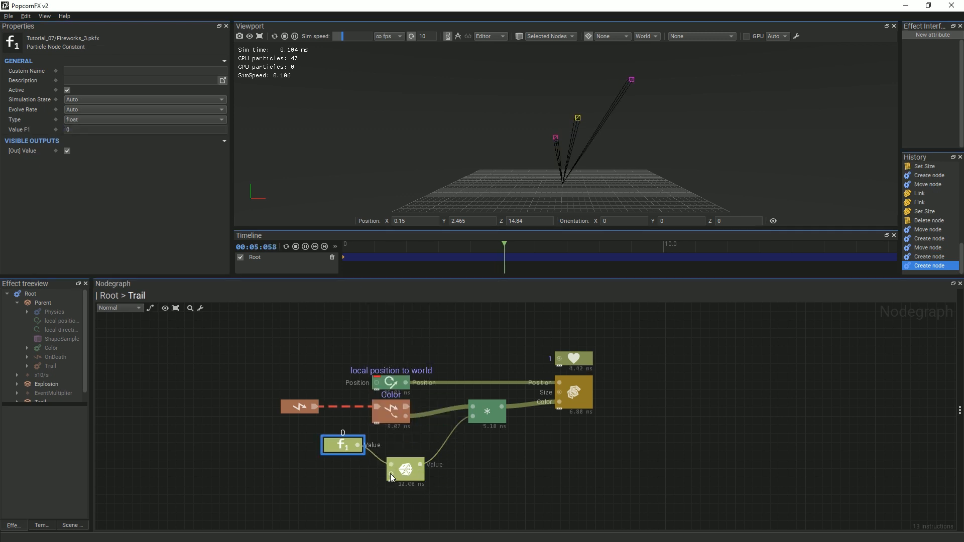
double_click(404, 470)
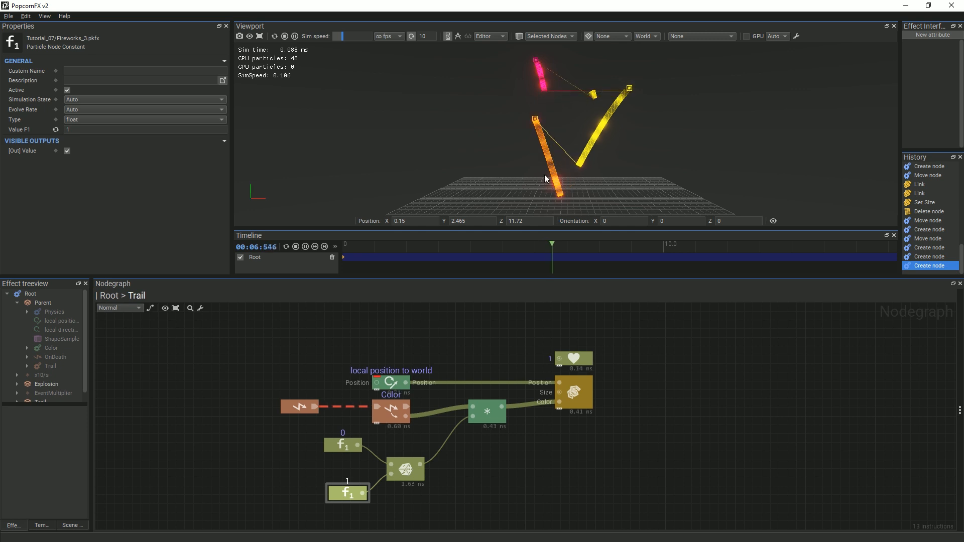
left_click(344, 445)
type("se")
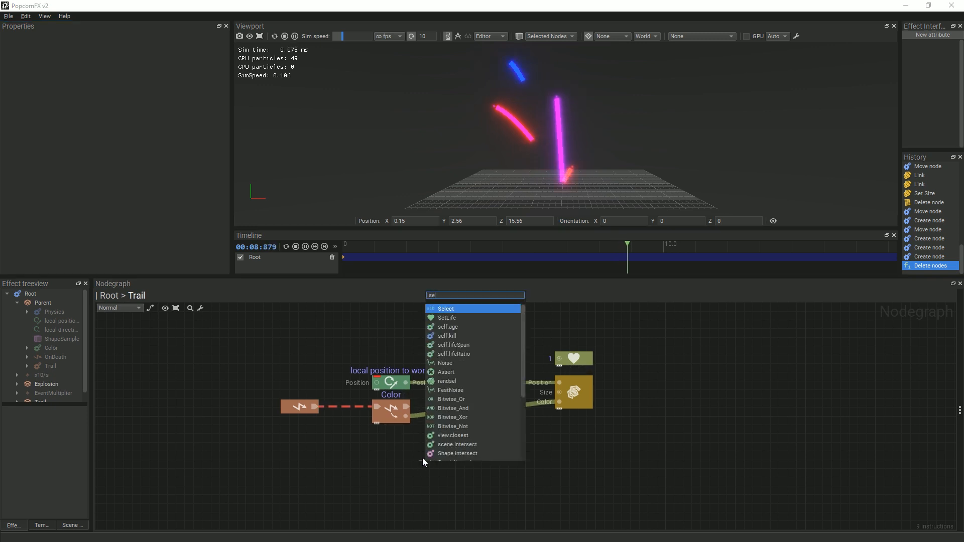
Feed self.lifeRatio through a OneMinus node into the color multiply so trails fade.
left_click(453, 354)
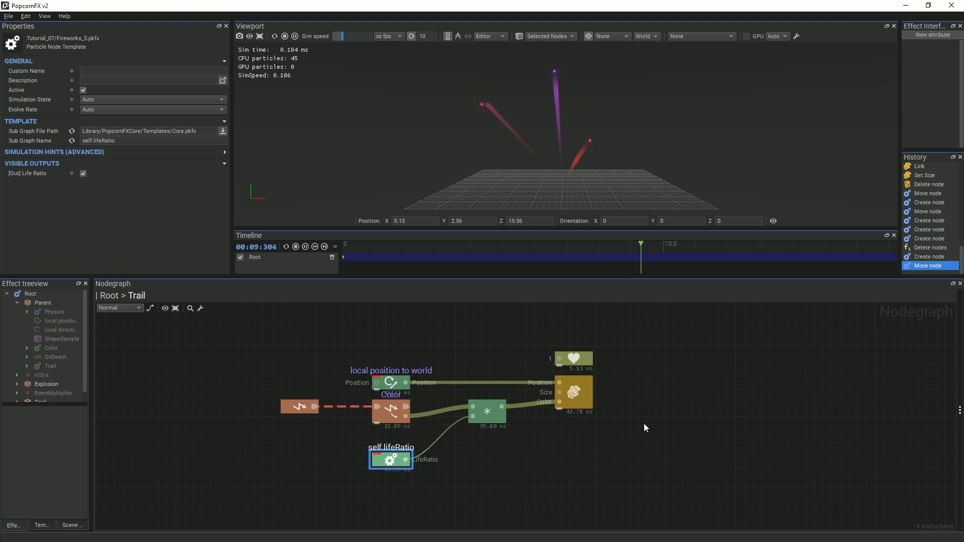
mouse_move(473, 161)
type("1-")
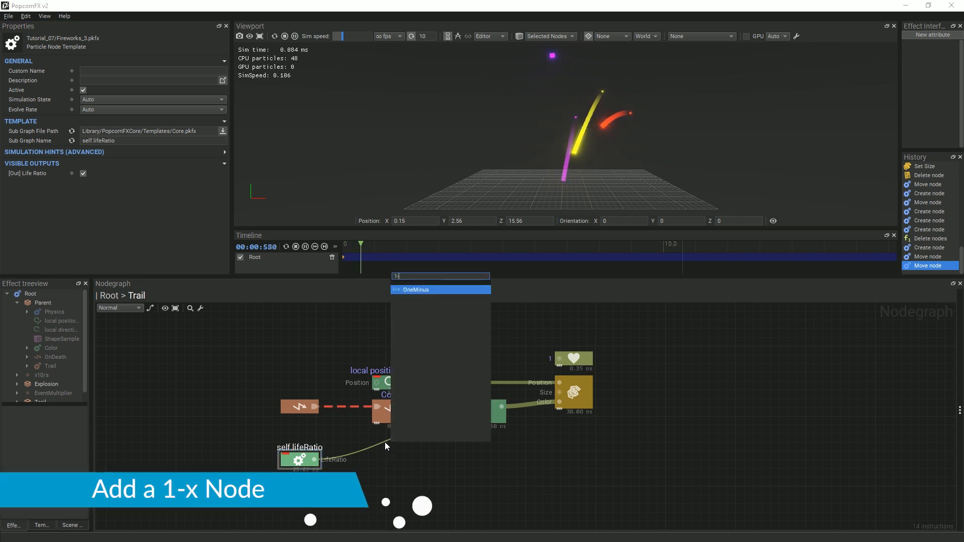
left_click(416, 289)
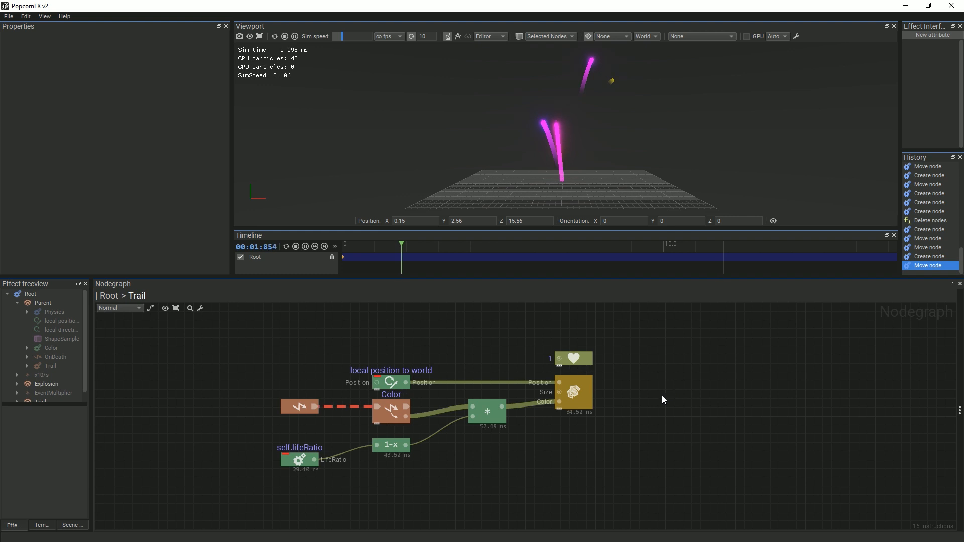
Set the ribbon renderer's Diffuse Map to Thunder_Wrong.dds with Texture UVs and Rotate Texture on.
left_click(571, 392)
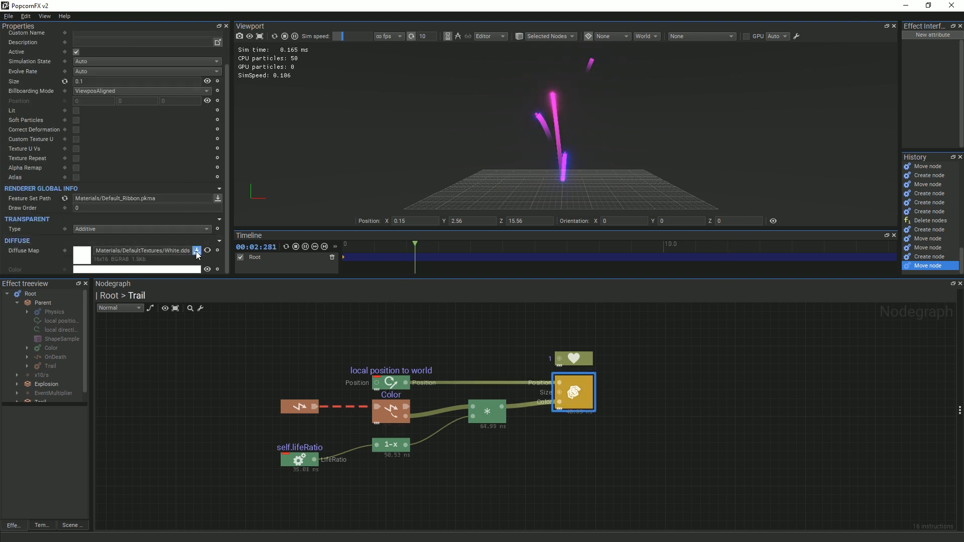
left_click(196, 250)
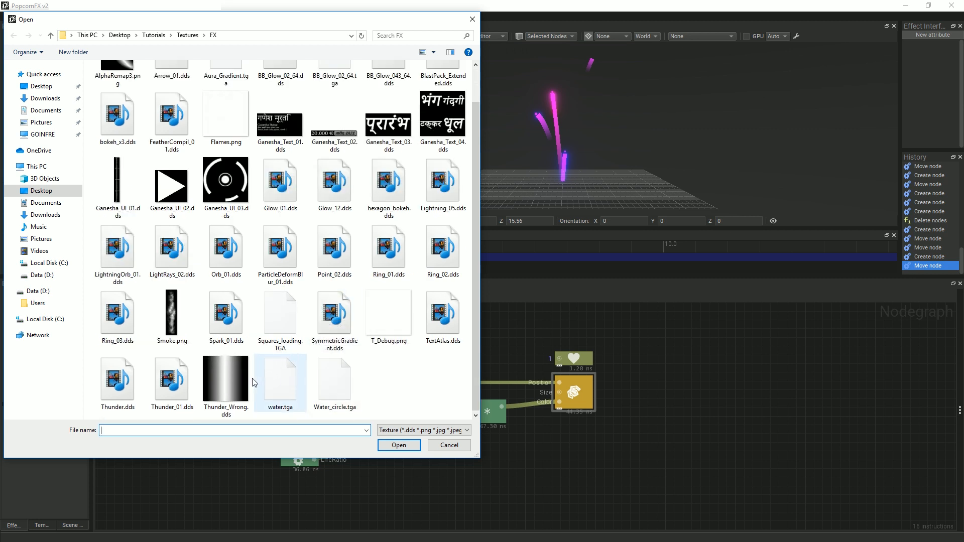
left_click(399, 445)
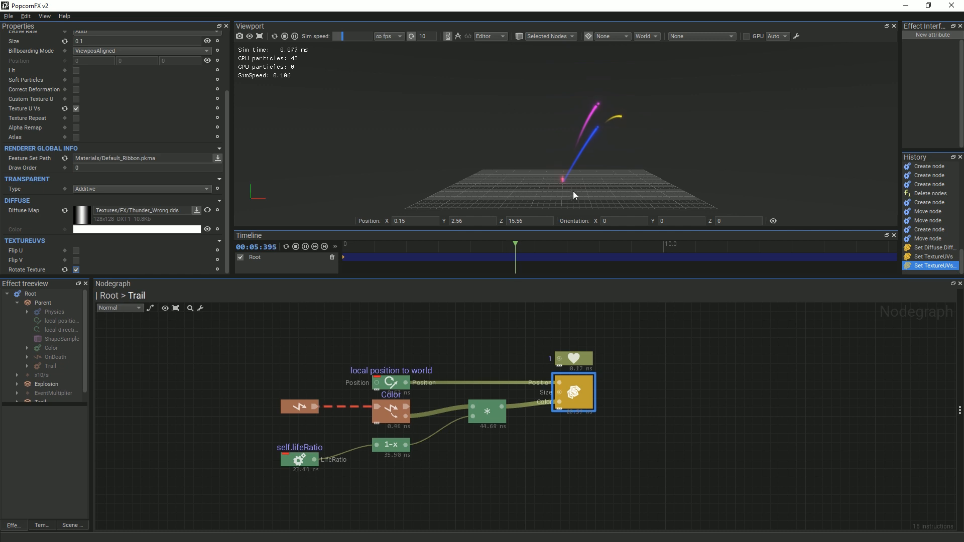
left_click(648, 382)
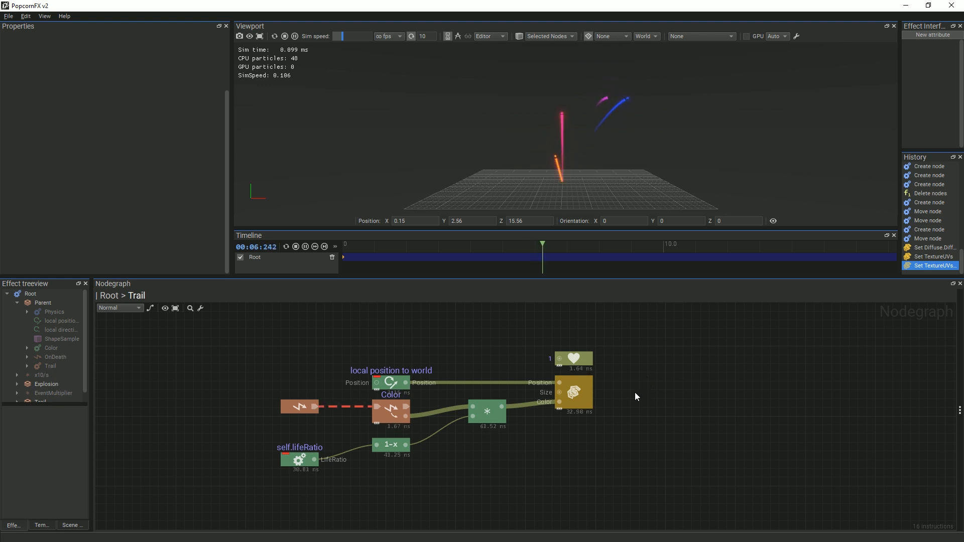
Replace the ribbon's Diffuse Map with T_Debug.png and enable the Atlas option.
left_click(572, 393)
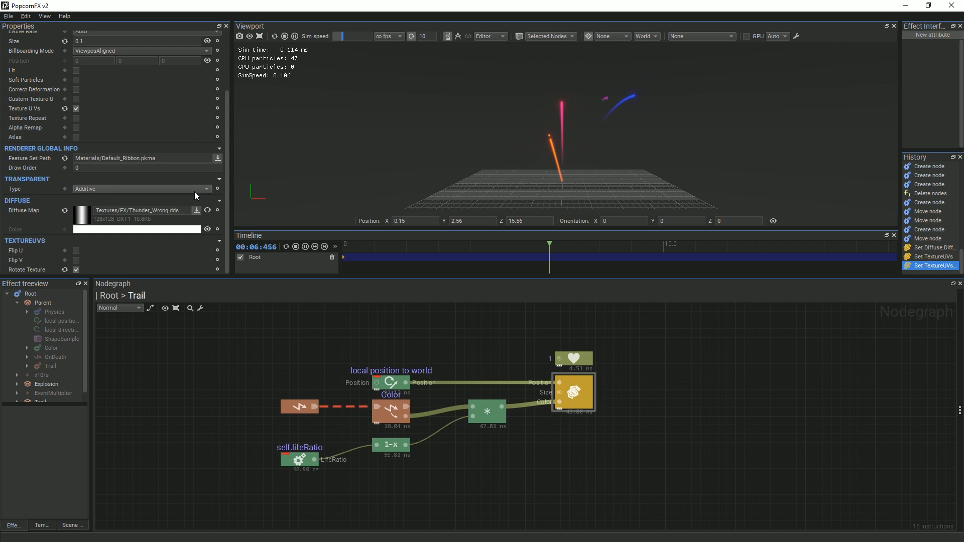
left_click(196, 213)
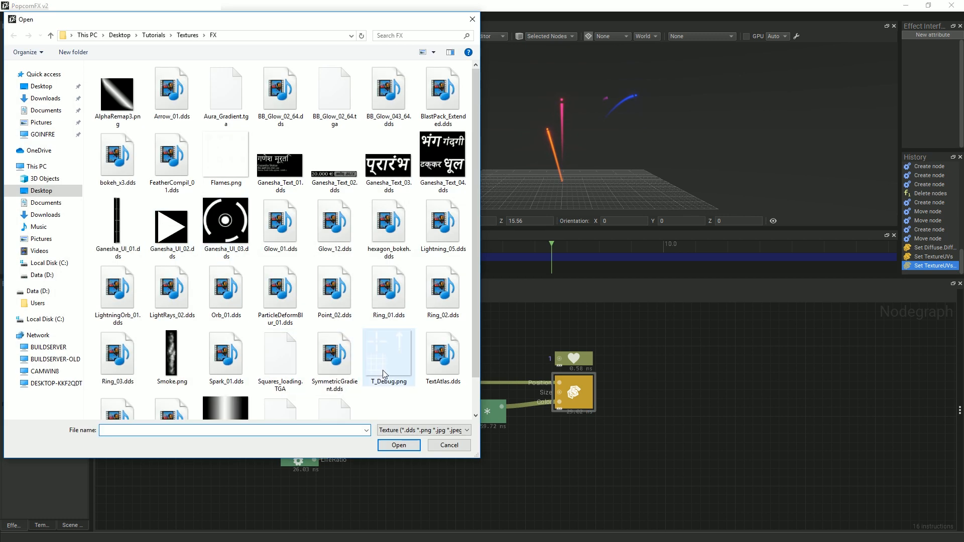
left_click(399, 445)
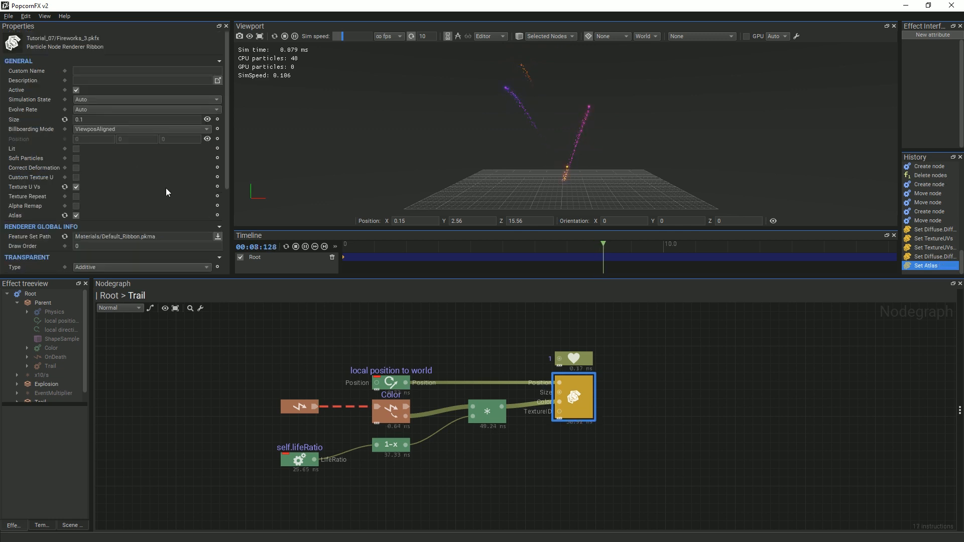
Set the atlas to Procedural 2×2 subdivisions, Texture ID 1, with Flip U enabled.
scroll("down", 3)
type("1")
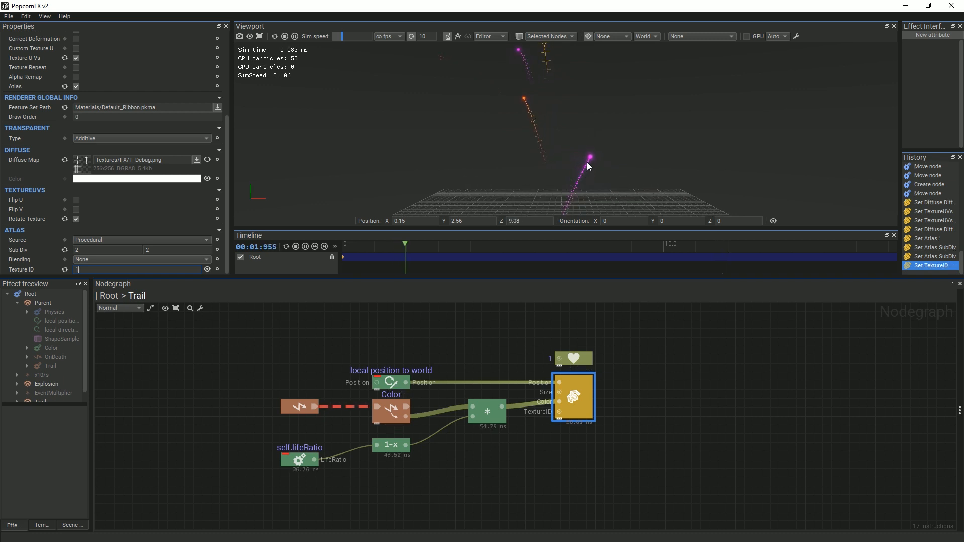
left_click(75, 200)
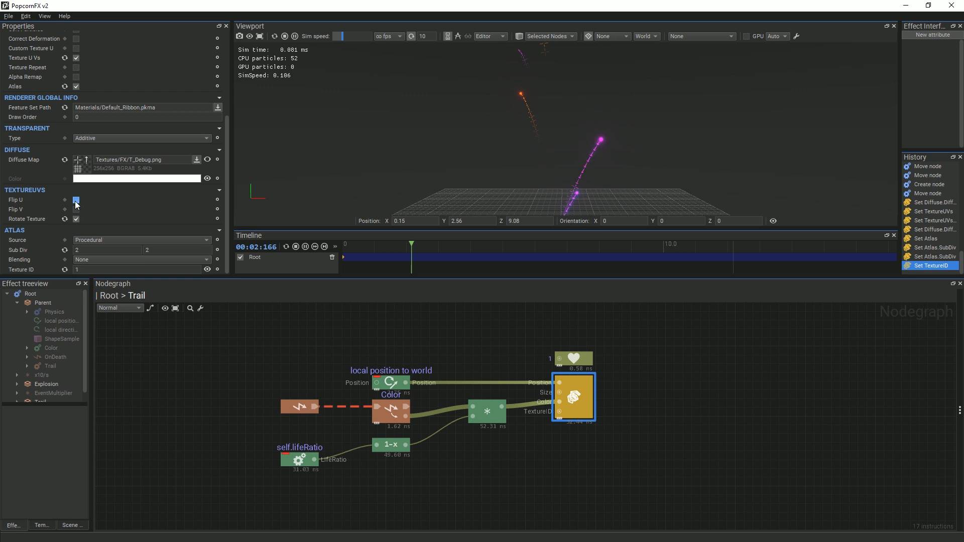
left_click(75, 200)
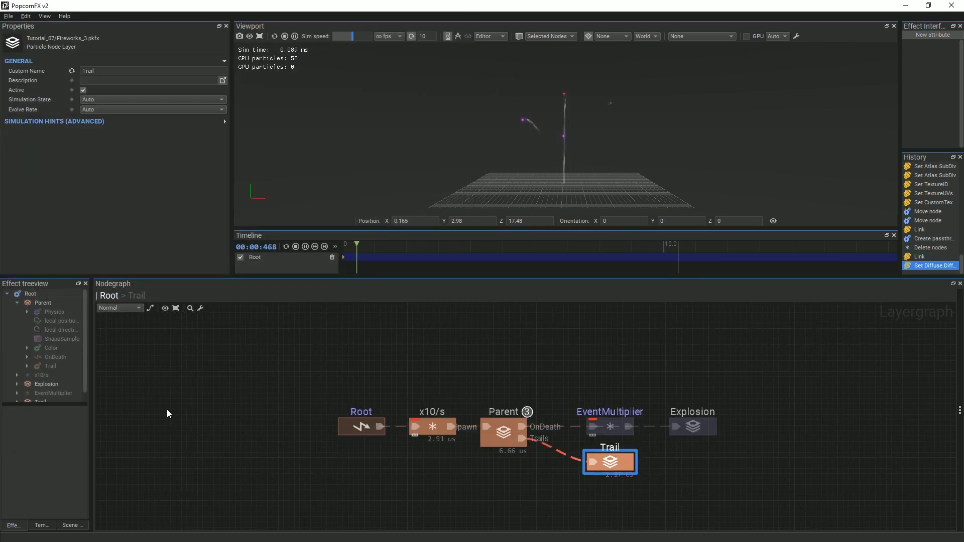
Toggle the disabled EventMultiplier and Explosion nodes back on in the Root layergraph.
left_click(692, 427)
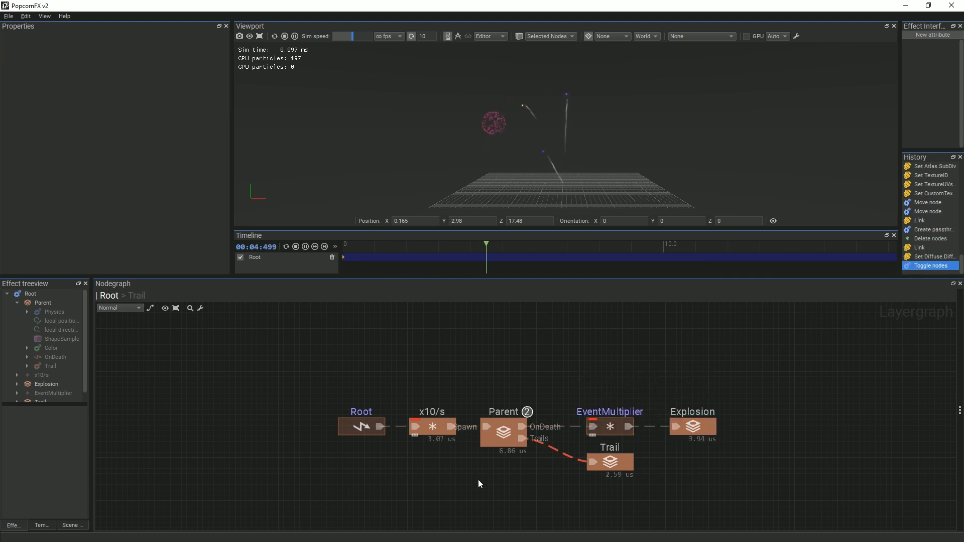
left_click(432, 426)
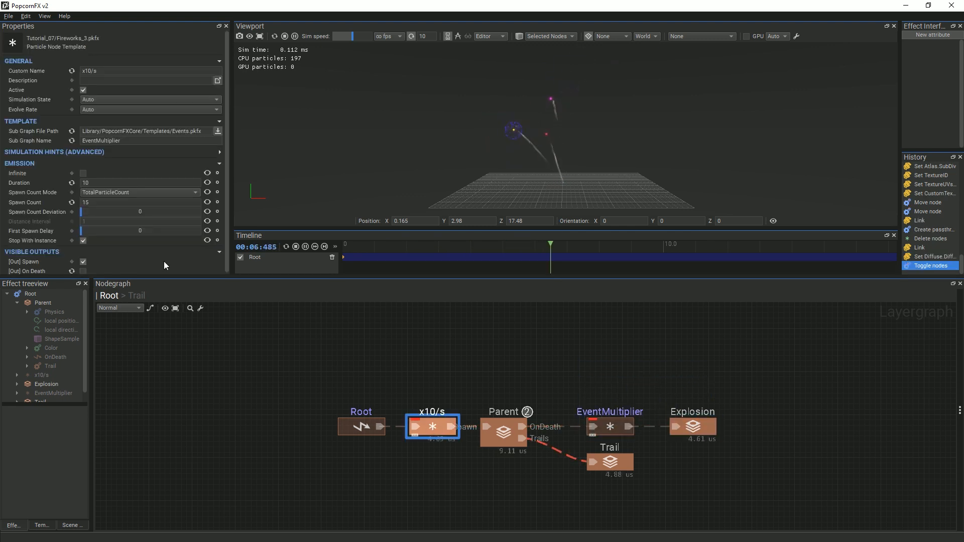